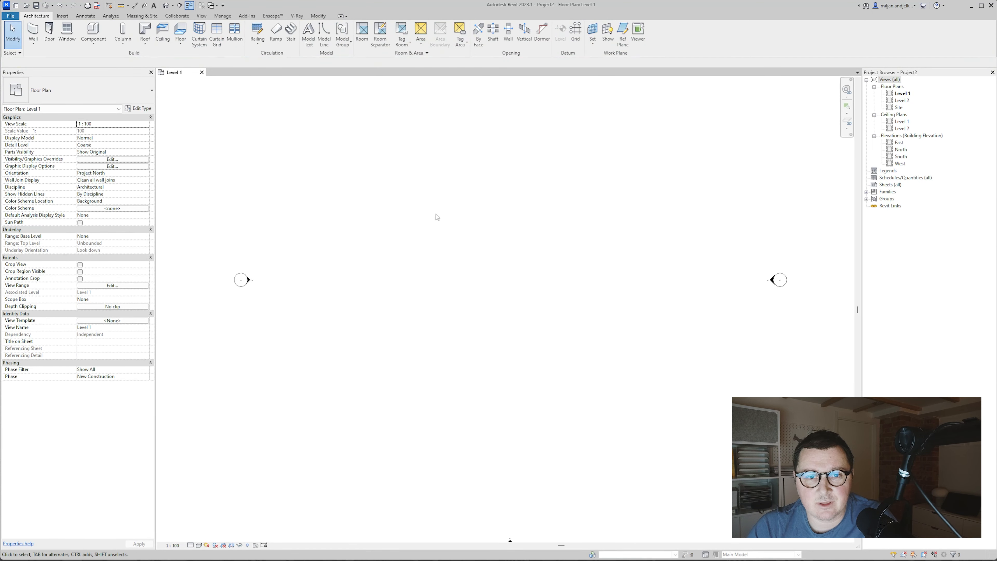
Switch to the {3D} view of the empty project
{"action": "left_click", "coordinate": [508, 33]}
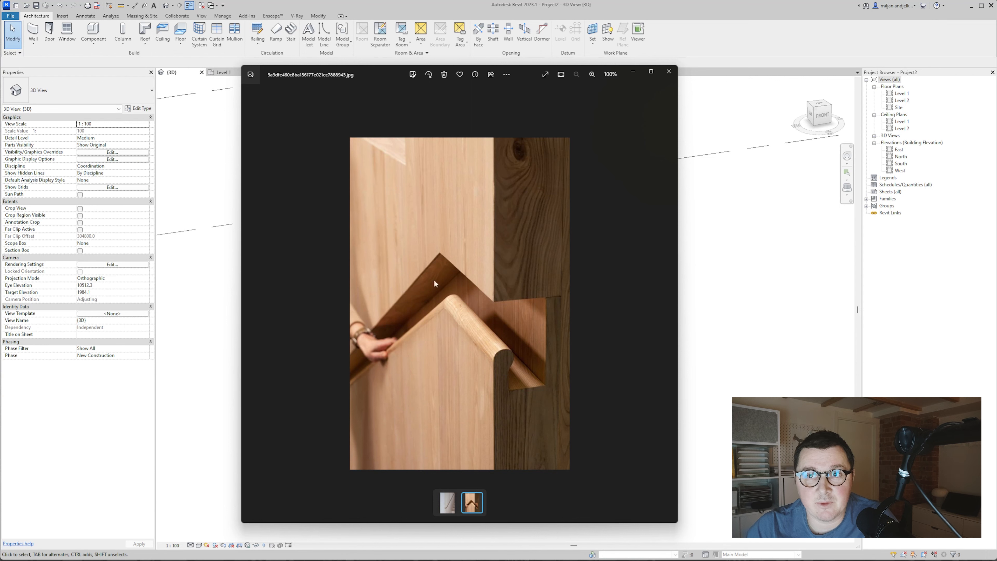
{"action": "left_click", "coordinate": [32, 31]}
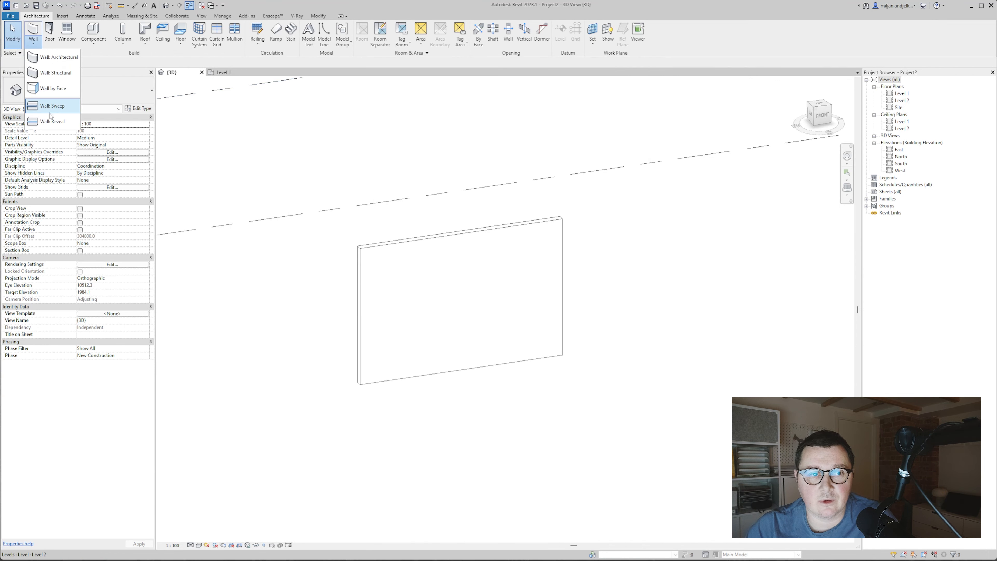
{"action": "left_click", "coordinate": [53, 121]}
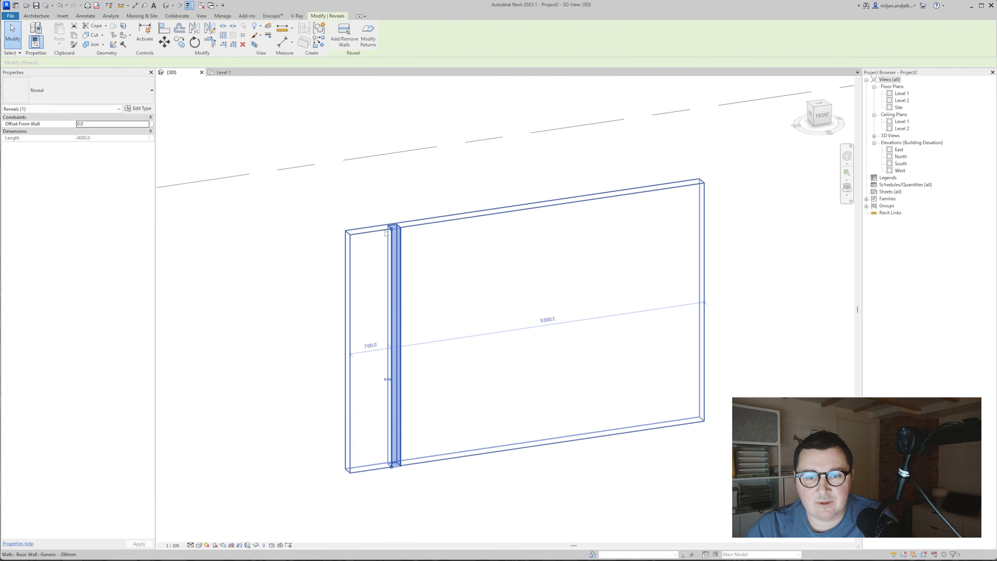
{"action": "left_click", "coordinate": [376, 397]}
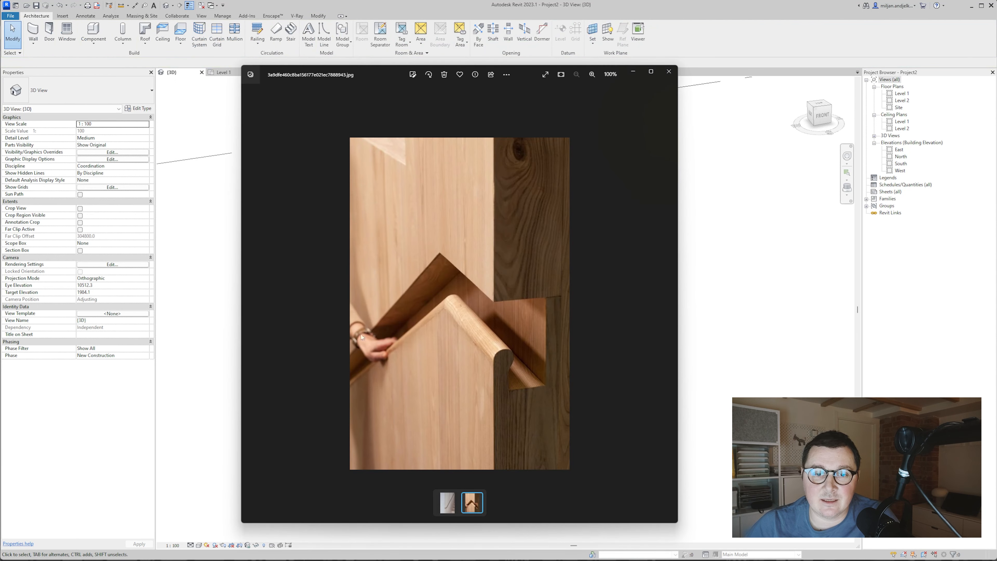
{"action": "mouse_move", "coordinate": [550, 207]}
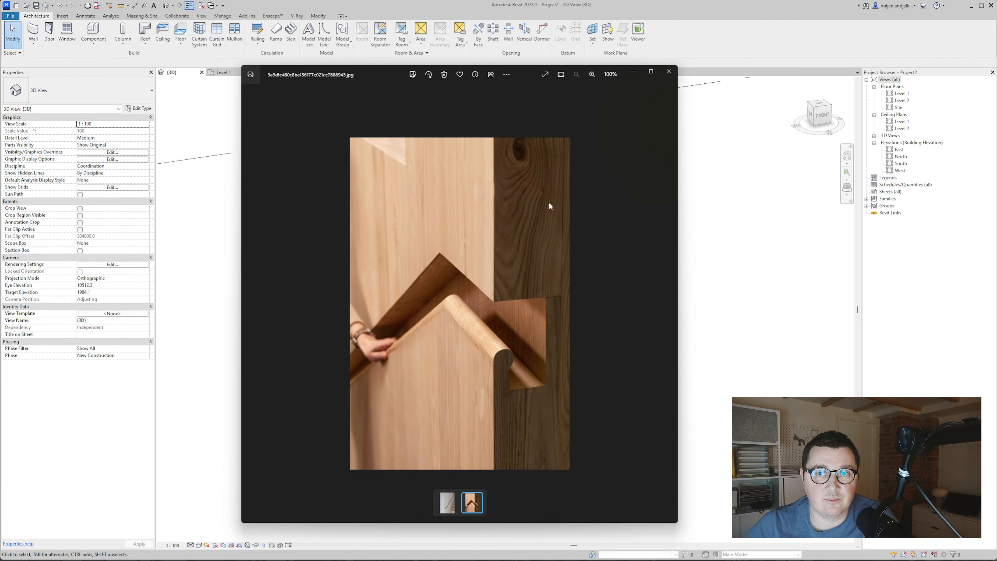
{"action": "left_click", "coordinate": [669, 71]}
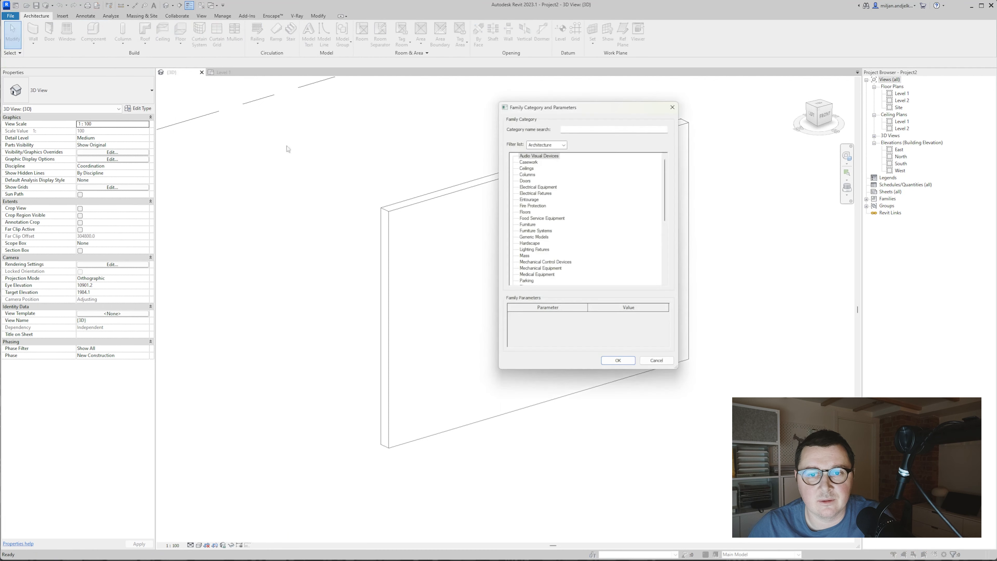
Make the in-place family a Generic Model and begin a sweep form
{"action": "left_click", "coordinate": [535, 236]}
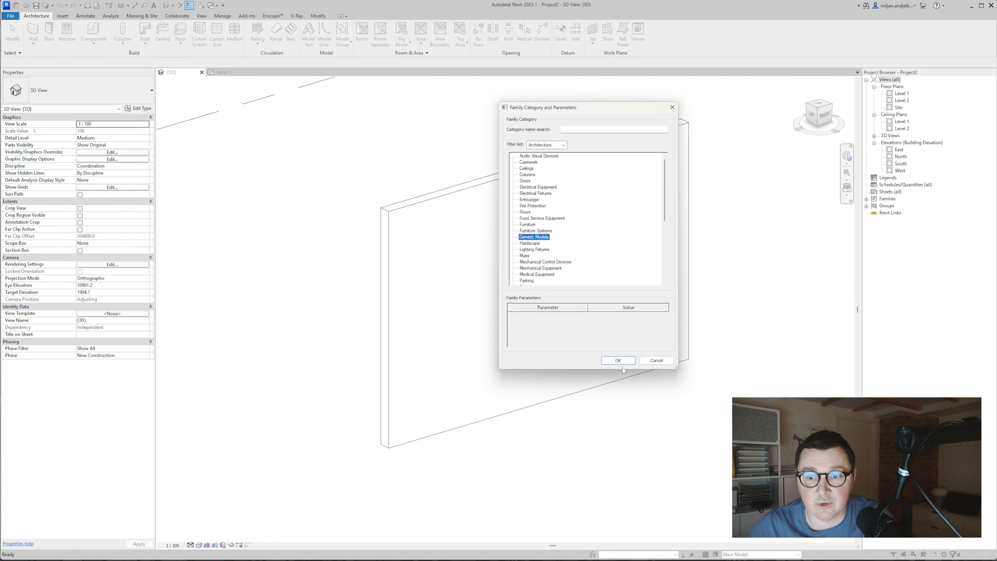
{"action": "left_click", "coordinate": [617, 360]}
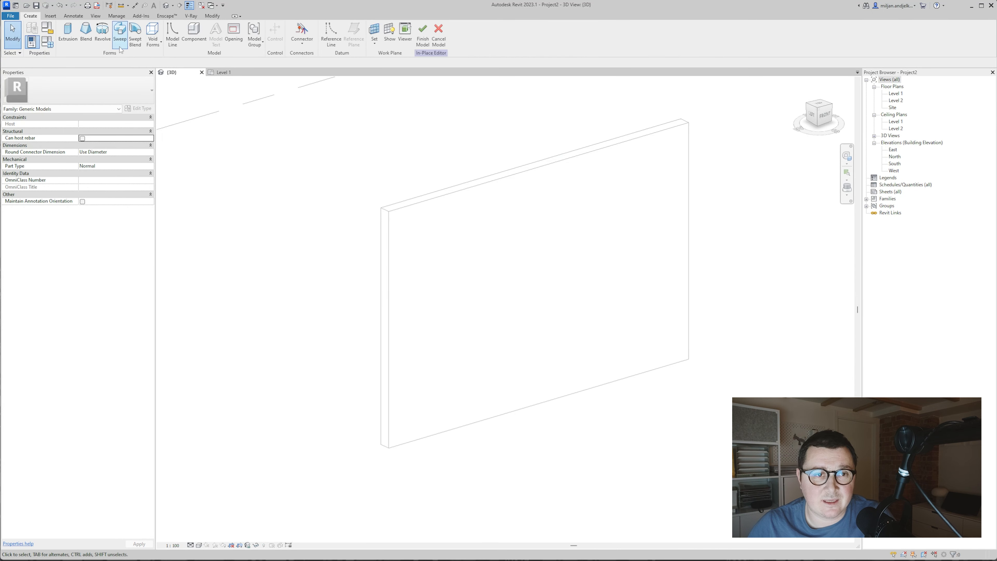
{"action": "left_click", "coordinate": [119, 35]}
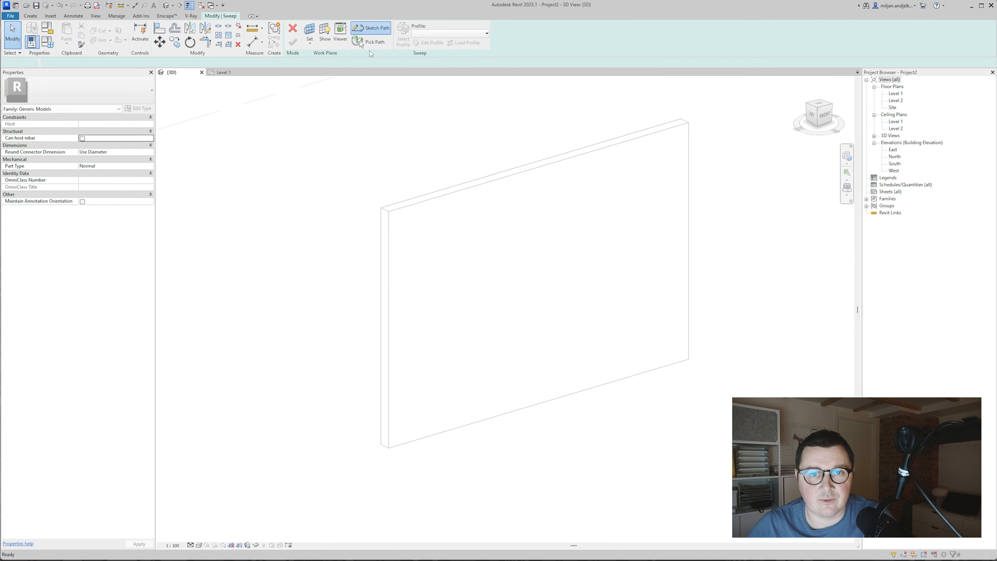
Start the sweep path sketch and pick the wall face as its work plane
{"action": "left_click", "coordinate": [371, 27]}
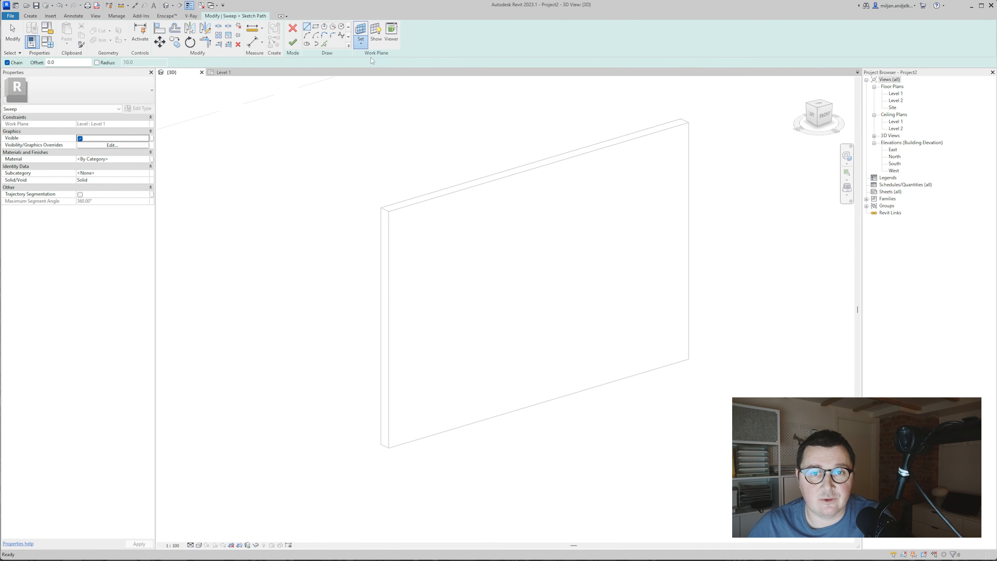
{"action": "left_click", "coordinate": [361, 31]}
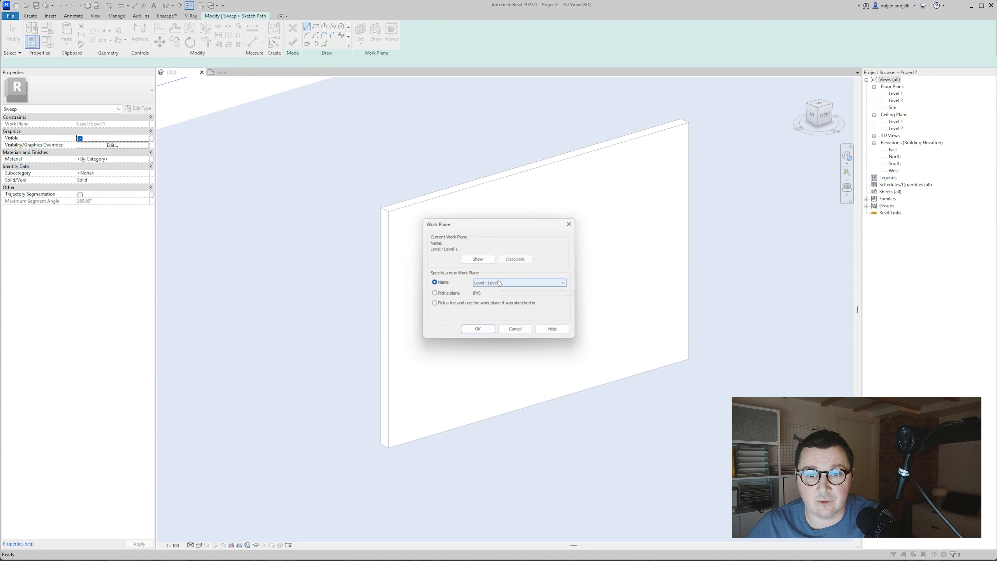
{"action": "left_click", "coordinate": [478, 329]}
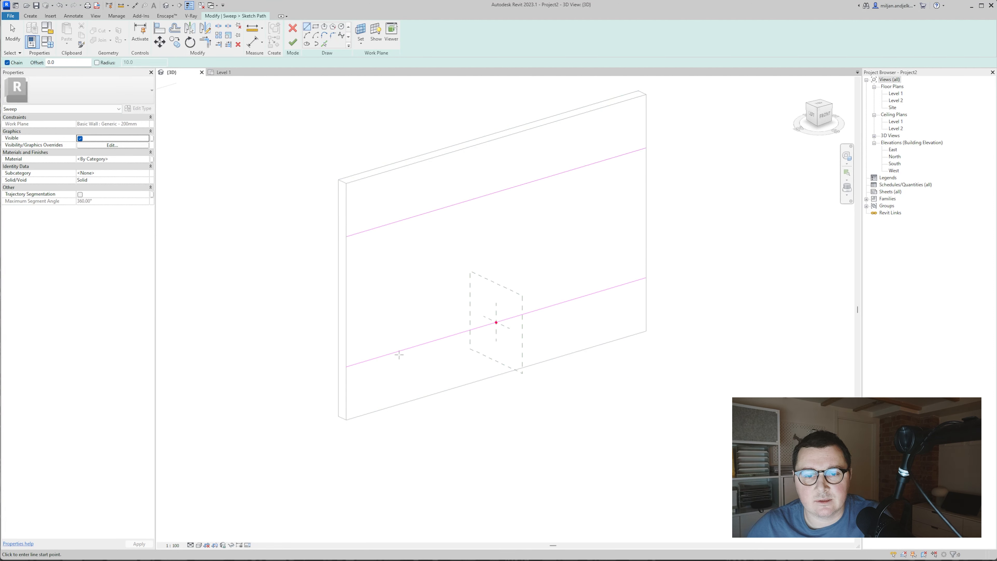
{"action": "left_click", "coordinate": [596, 162]}
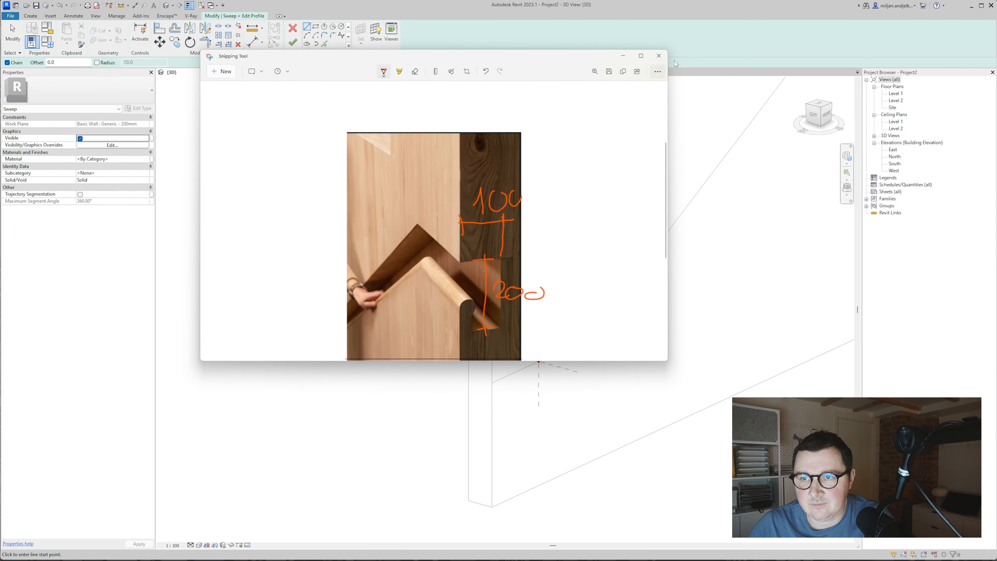
Sketch the handrail recess profile with the Line tool using the 100 and 200 dimensions
{"action": "left_click", "coordinate": [657, 56]}
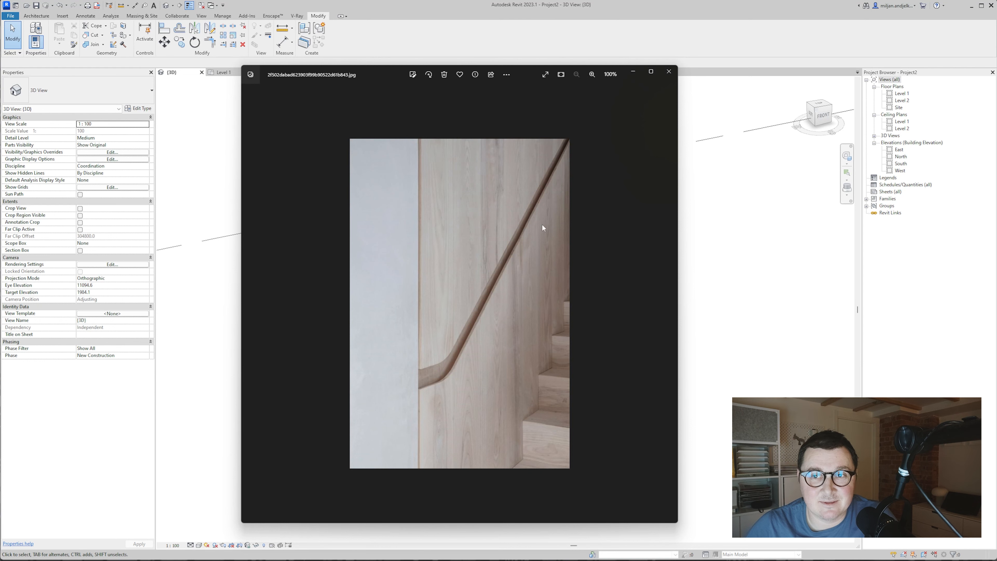
{"action": "left_click", "coordinate": [669, 71]}
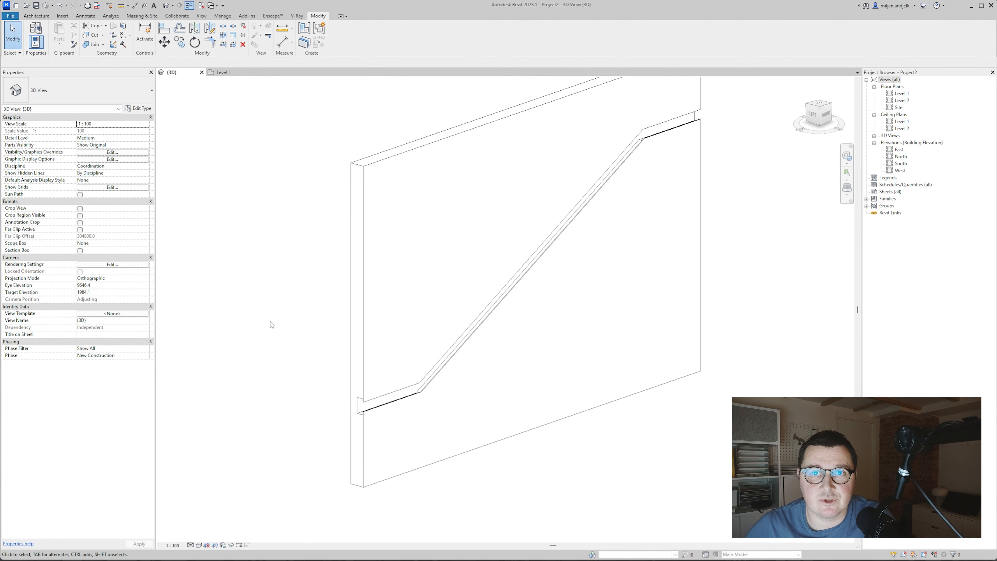
{"action": "mouse_move", "coordinate": [270, 324]}
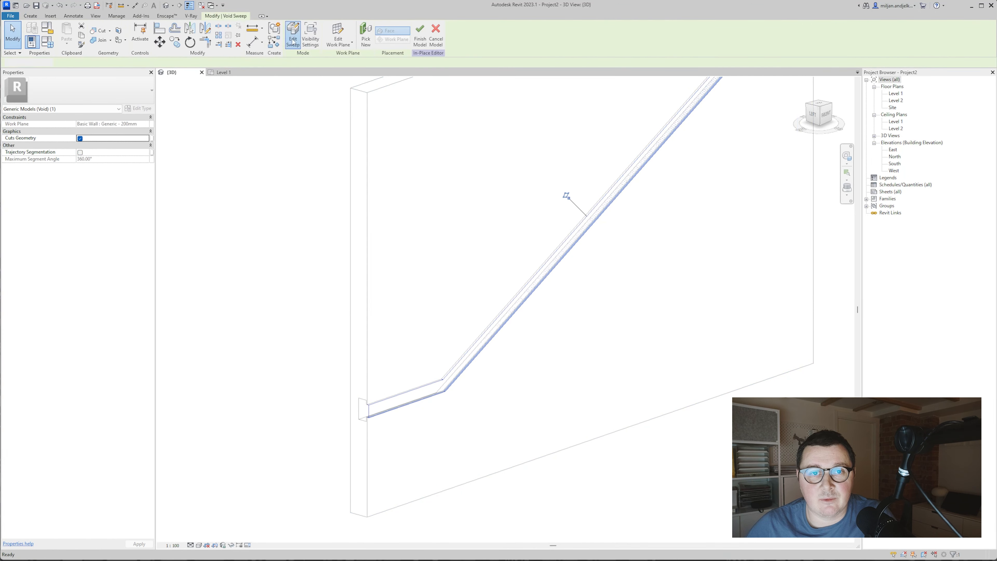
Extend the void sweep path's upper horizontal end along the wall and finish the edit
{"action": "left_click", "coordinate": [292, 37]}
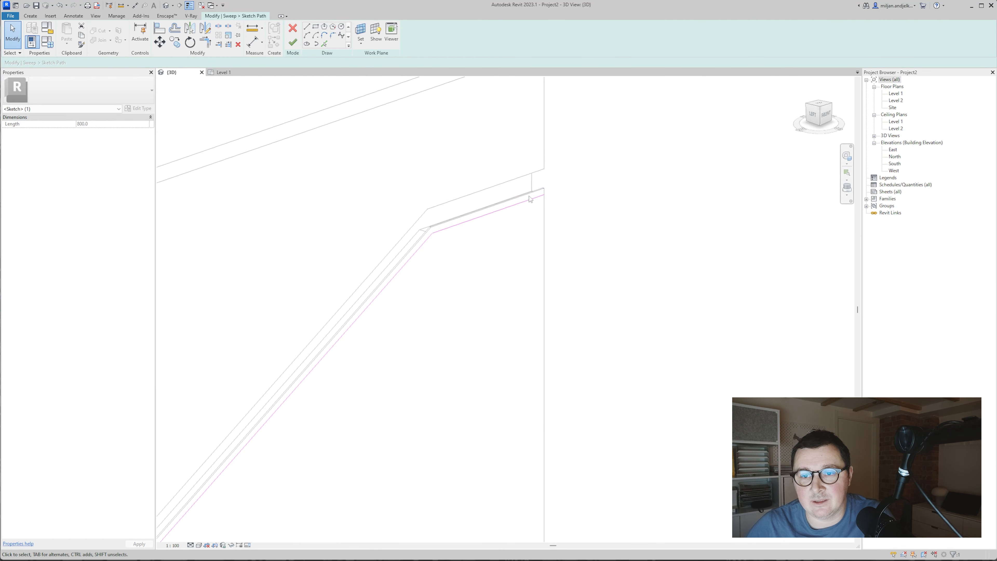
{"action": "left_click", "coordinate": [293, 28]}
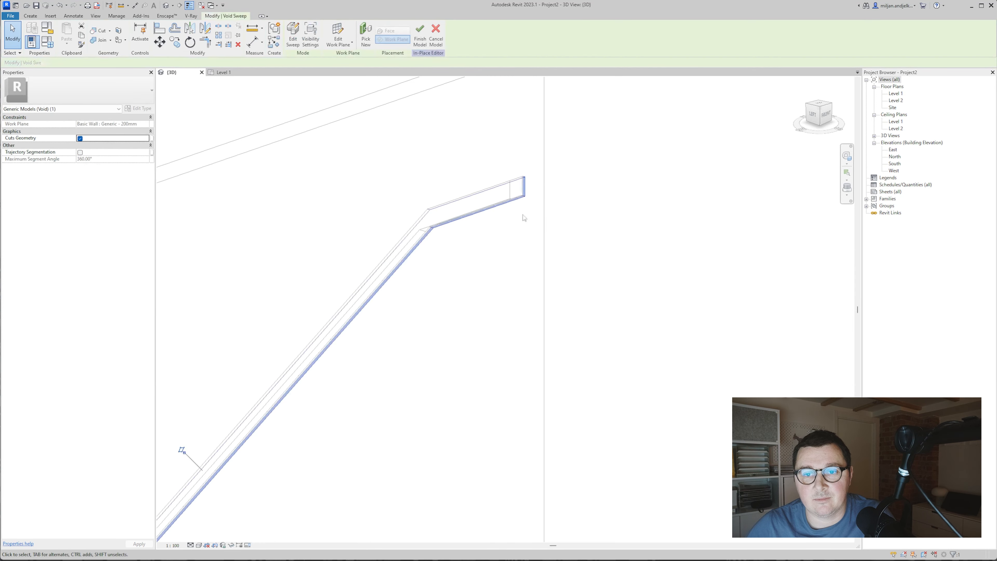